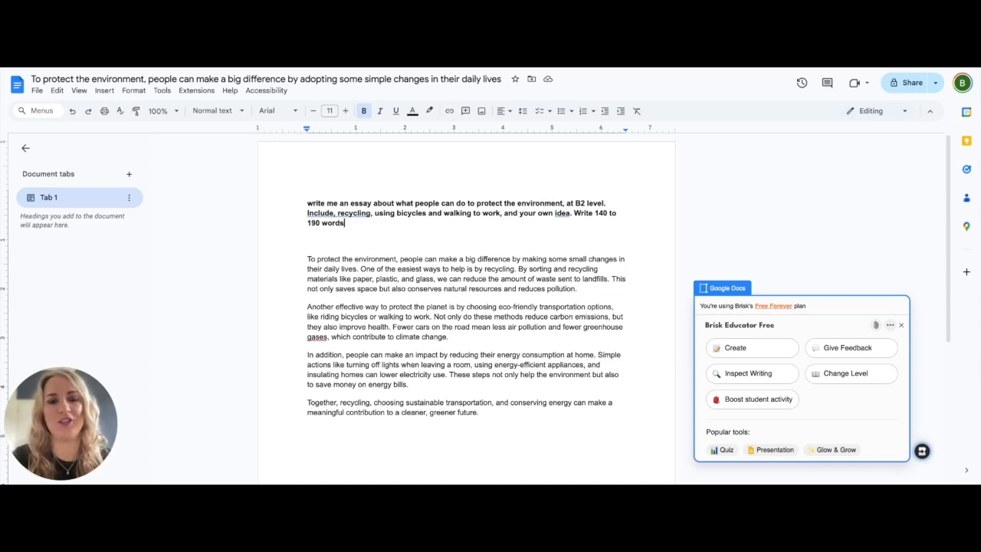
# - Reopen the Brisk panel and play the essay's writing replay (2 pastes, 19 edits, 2 minutes)
pyautogui.click(922, 450)
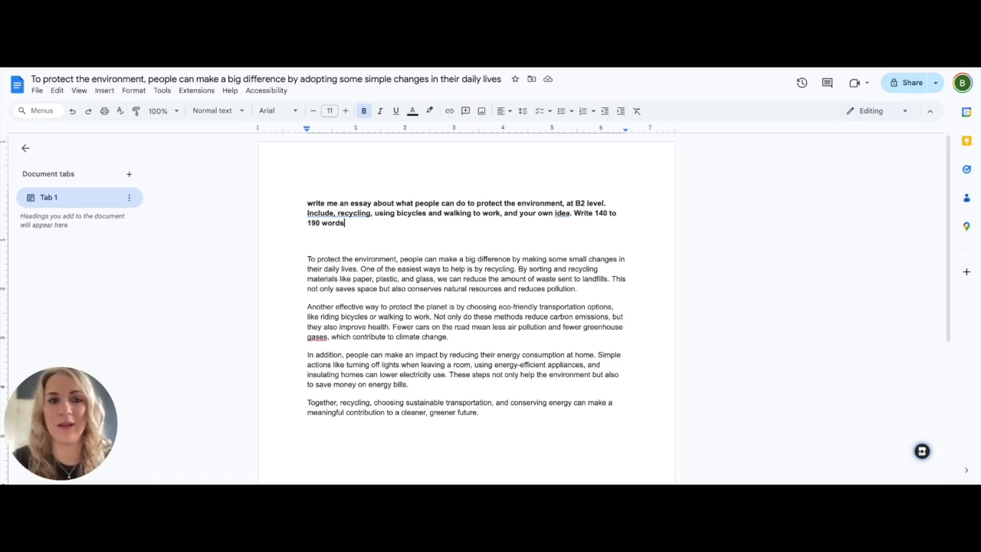
pyautogui.moveTo(909, 401)
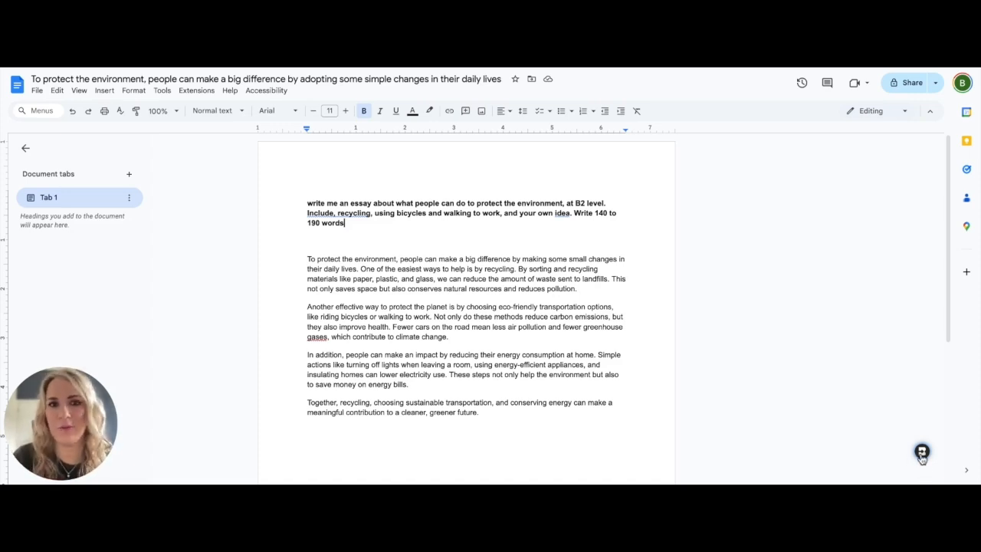
pyautogui.click(921, 451)
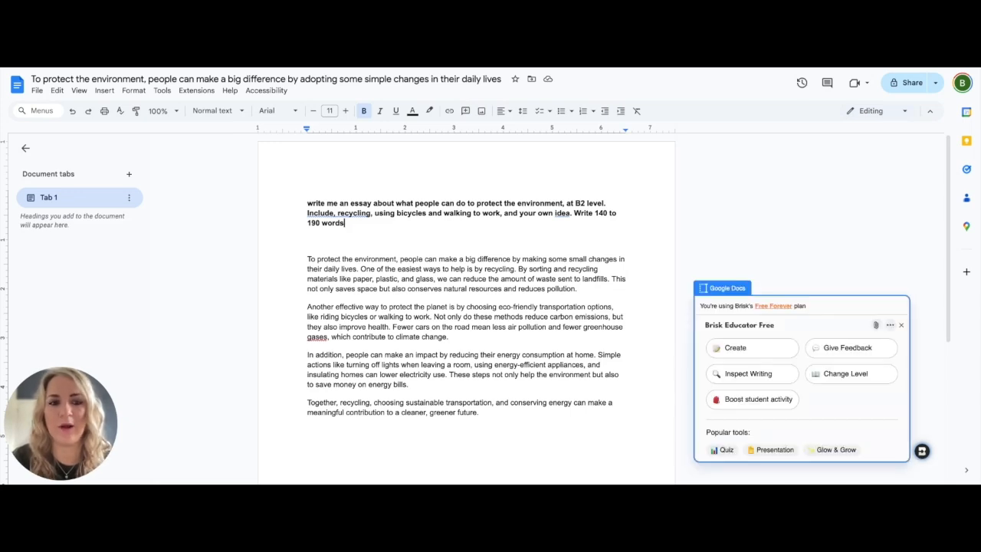
pyautogui.moveTo(788, 378)
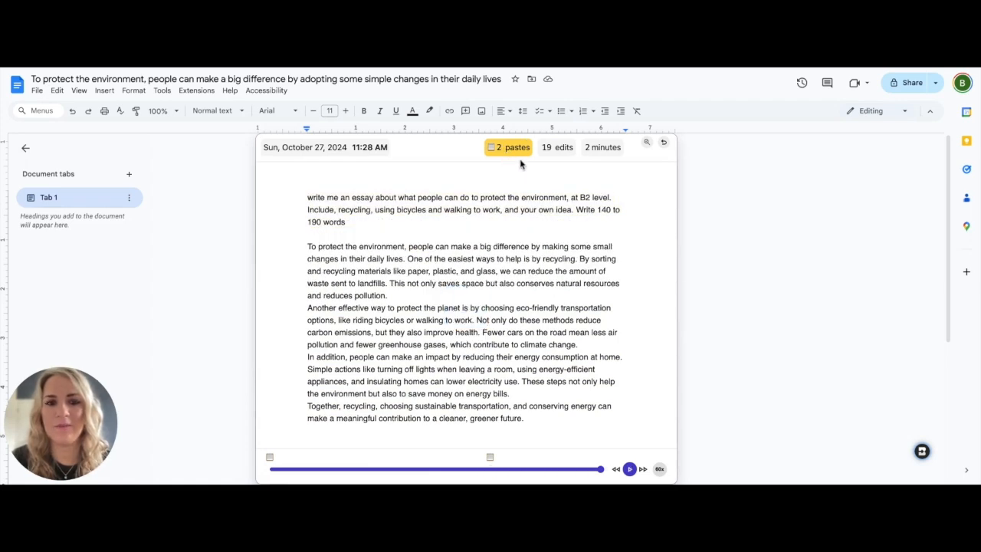
pyautogui.moveTo(596, 155)
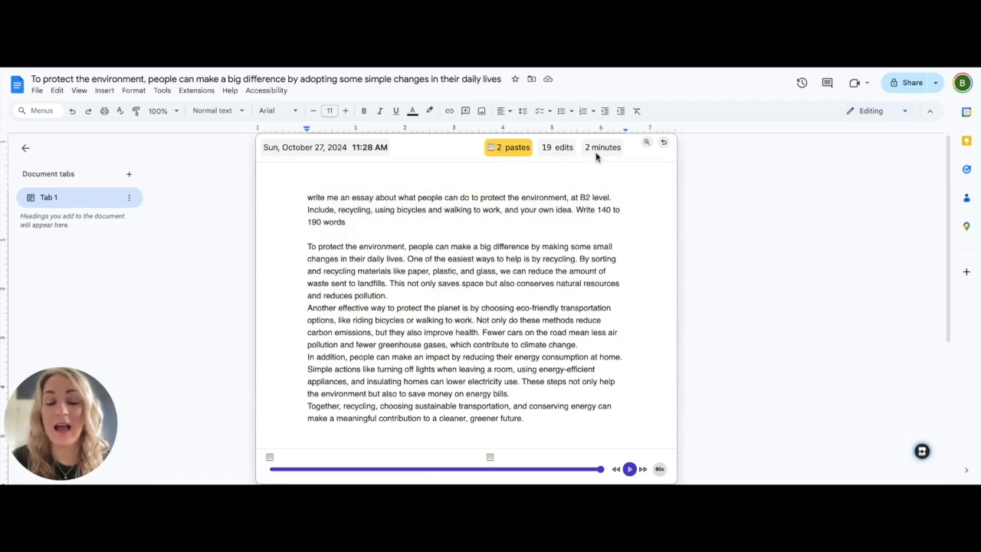
pyautogui.moveTo(599, 167)
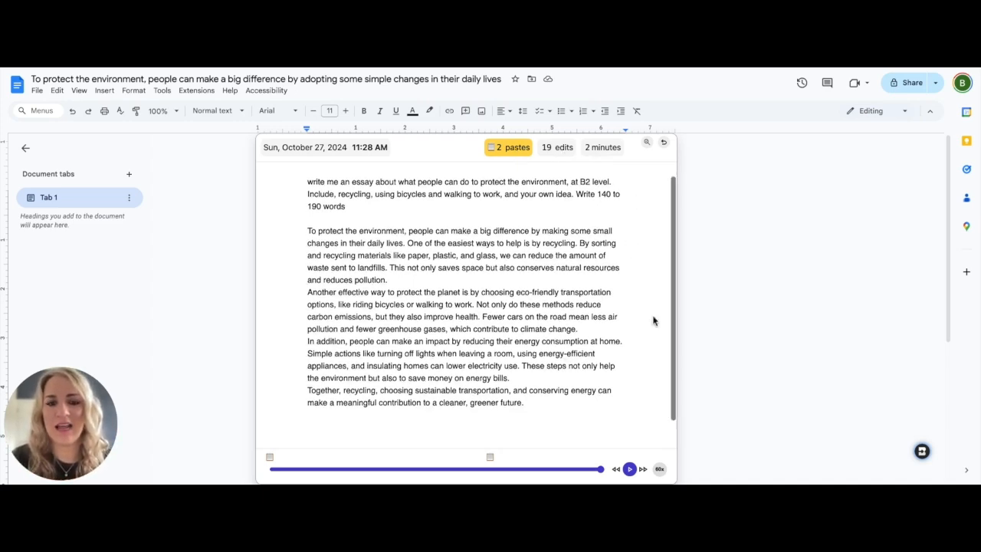
pyautogui.click(629, 468)
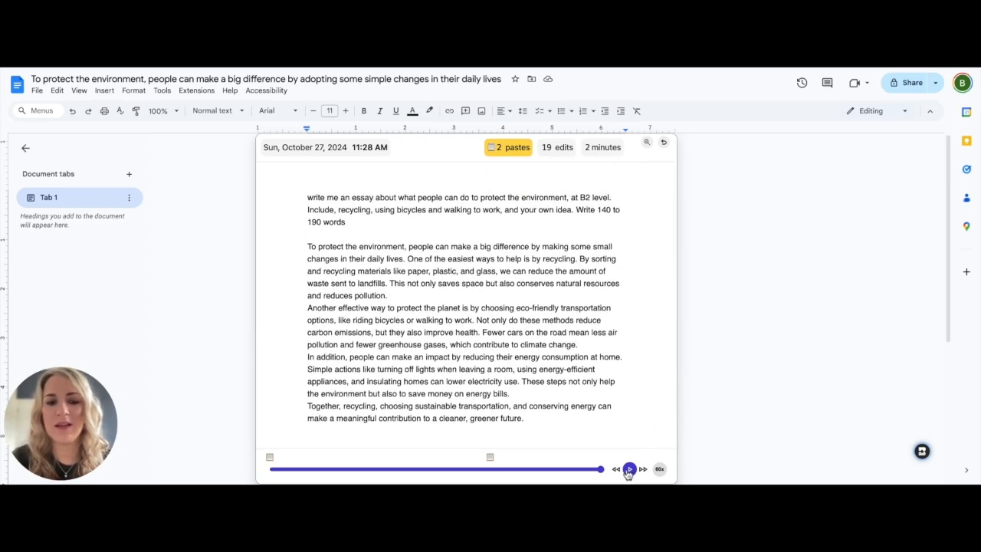